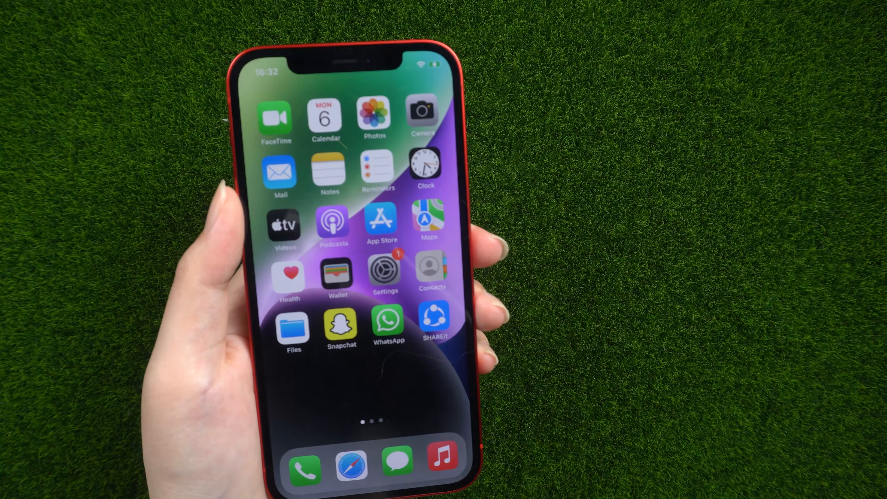
Browse the Single-Spot, Multi-Spot and Joystick Movement modes, then return to Change Location
click(428, 220)
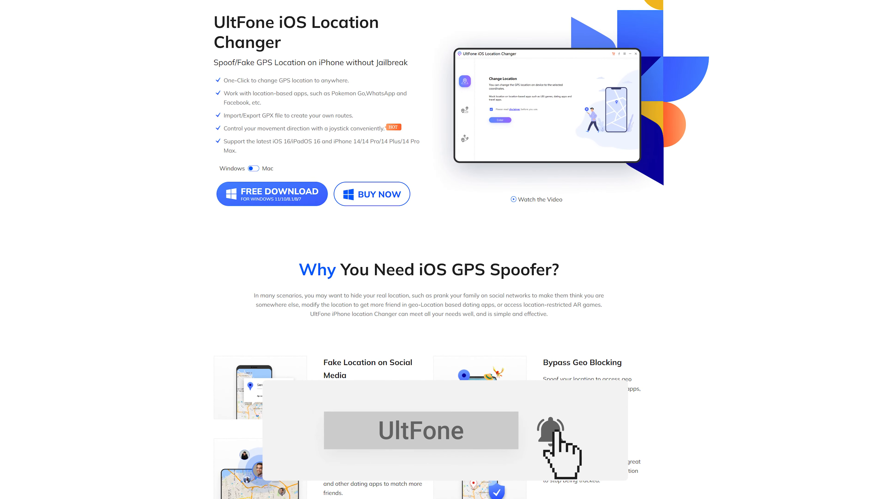
click(68, 490)
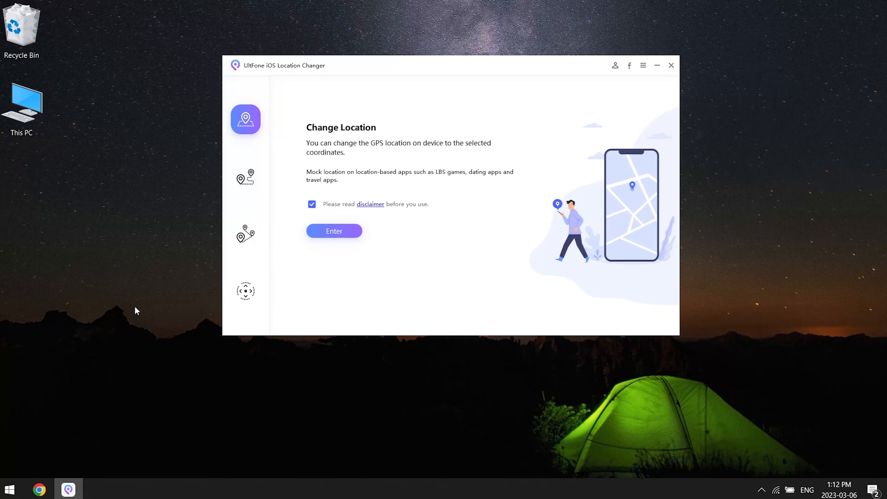
mouse_move(204, 184)
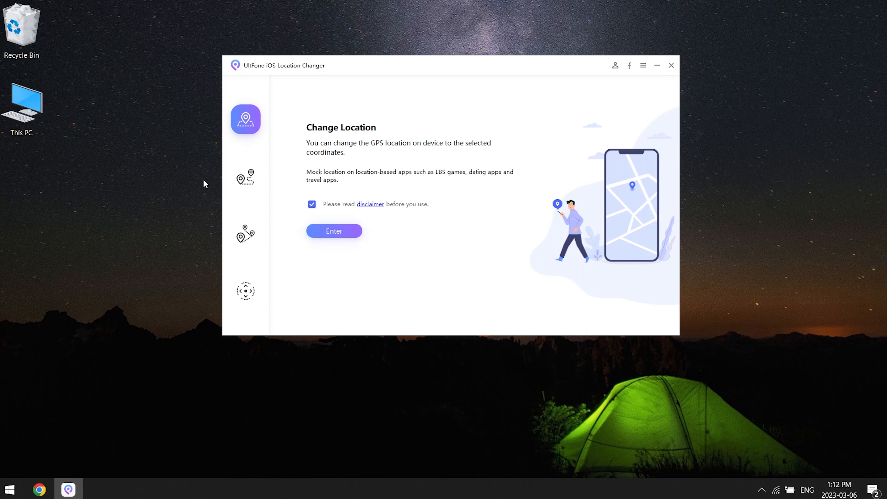
click(245, 176)
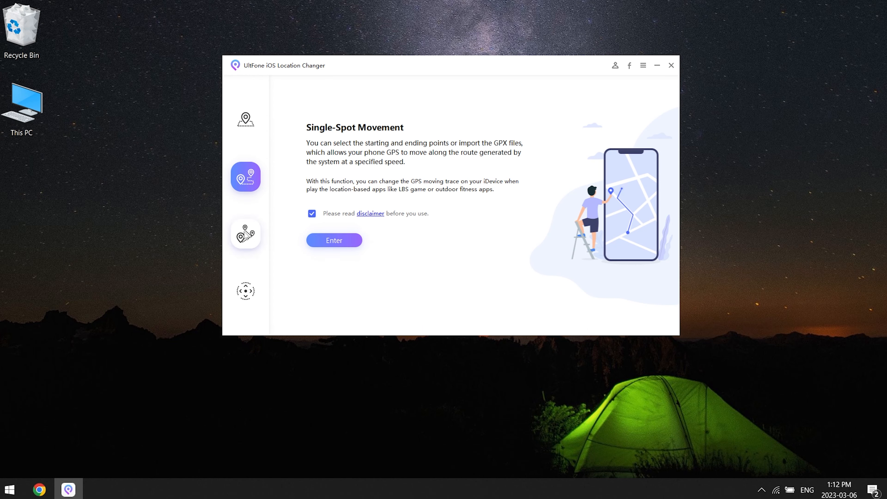
click(245, 233)
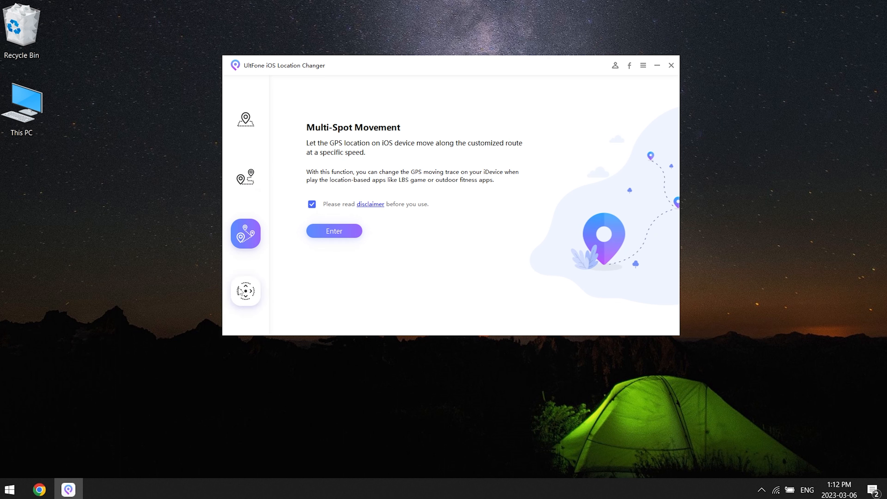
click(245, 291)
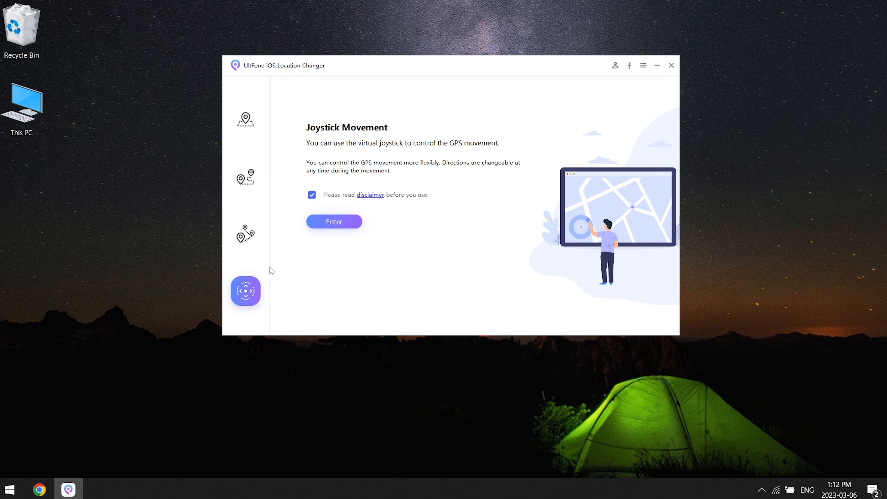
mouse_move(245, 119)
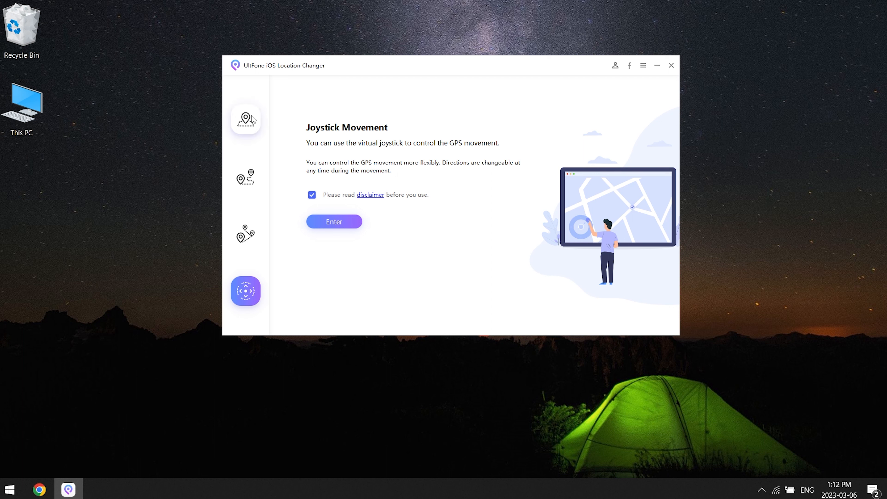
click(245, 119)
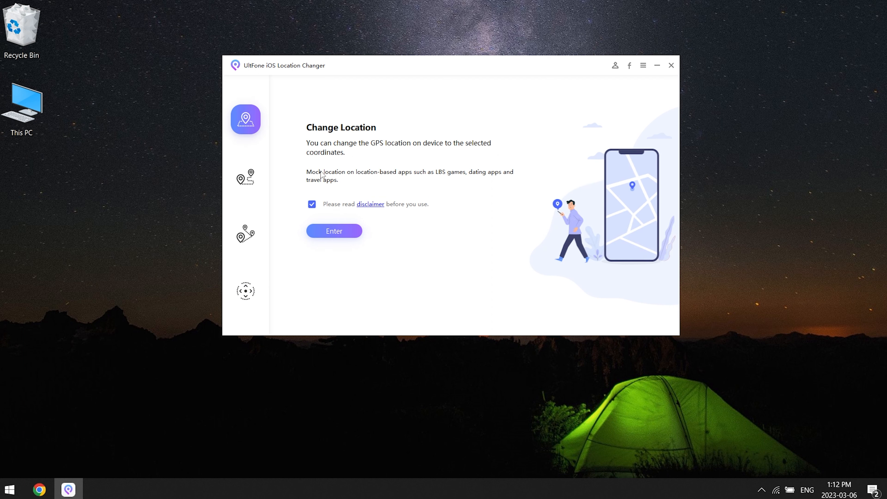
Enter Change Location with the connected iPhone to show the map at its current Tokyo position
click(333, 231)
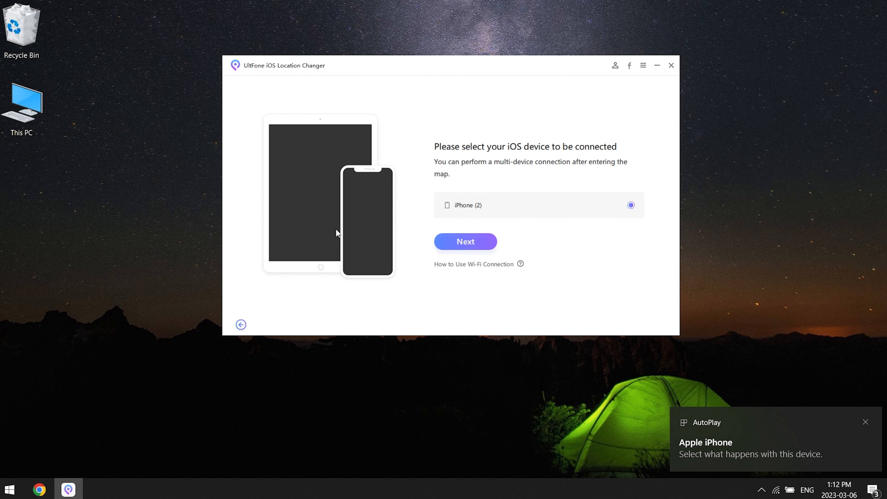
click(465, 242)
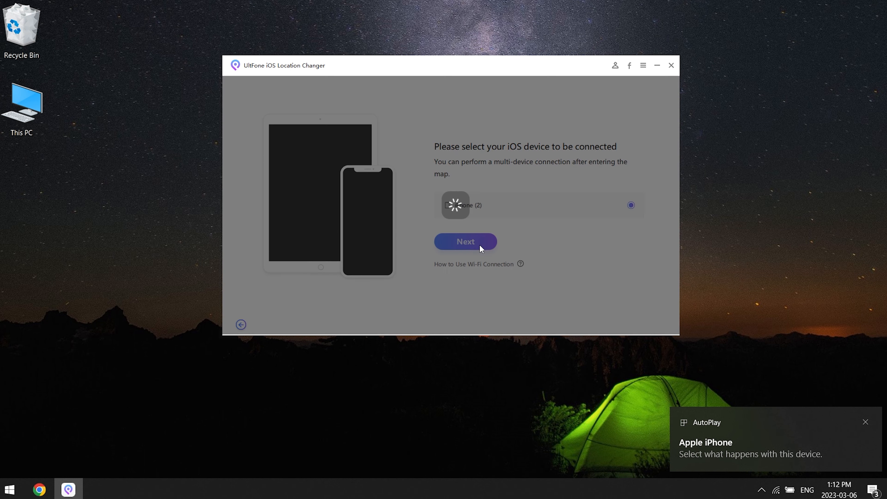
click(465, 242)
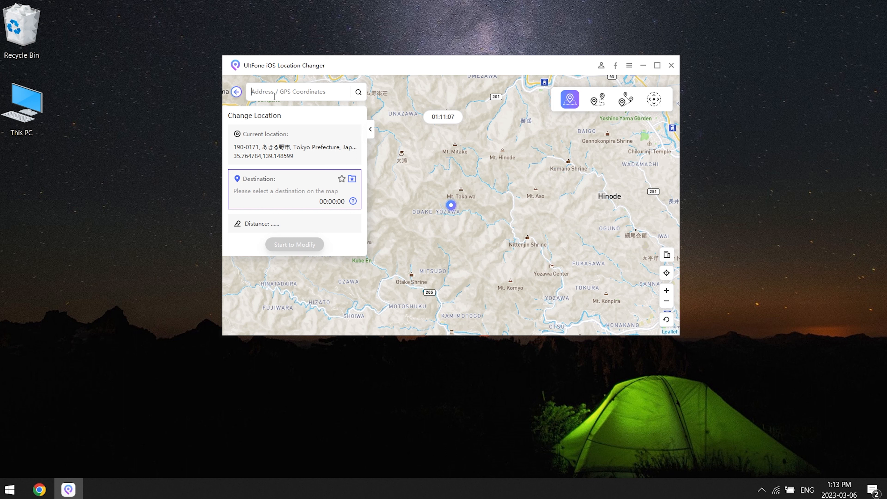
Search 'paris' and pick Paris, France, setting the destination to Parvis Notre-Dame 9683.04 km away
text(paris)
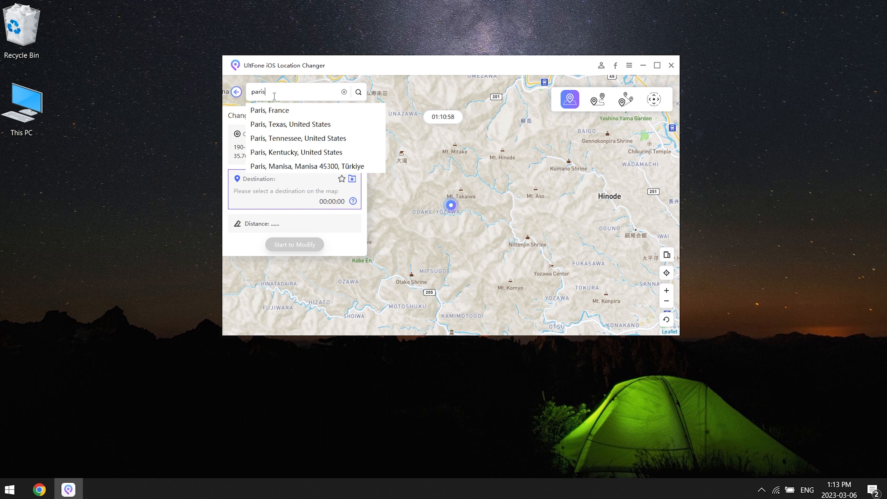
click(270, 110)
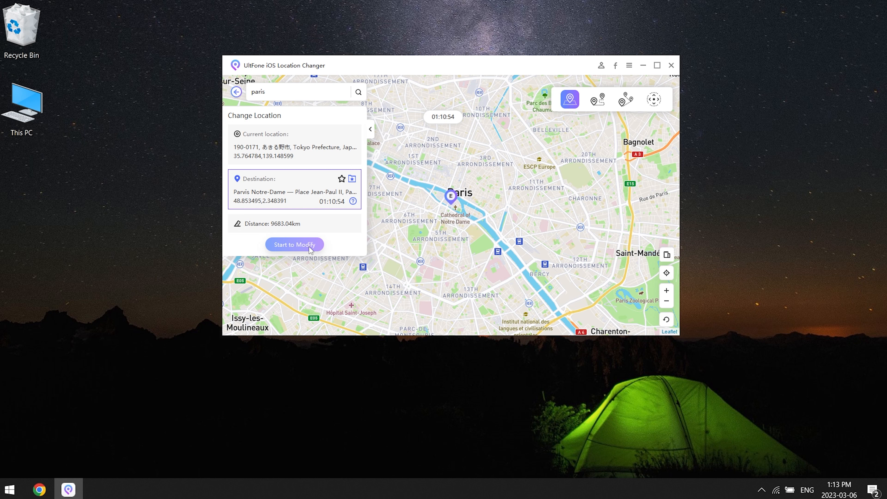
Start modifying and continue past the geolocation warning to move the iPhone to Parvis Notre-Dame
click(294, 244)
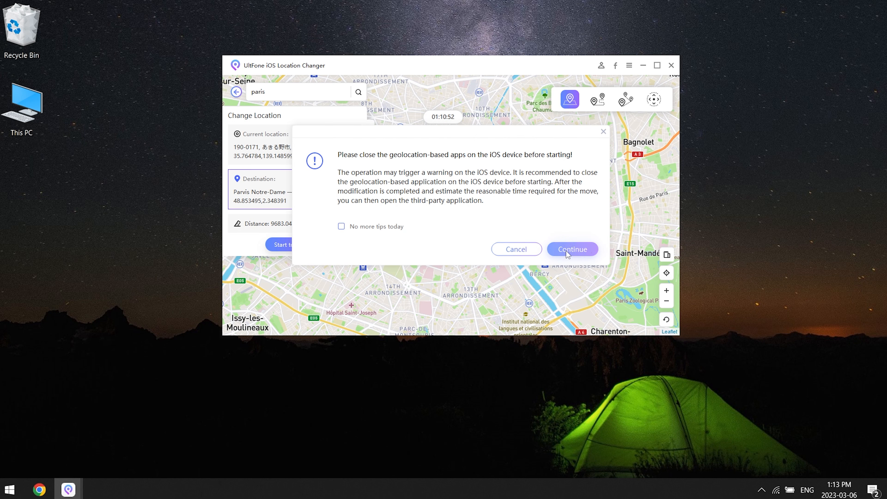
click(572, 249)
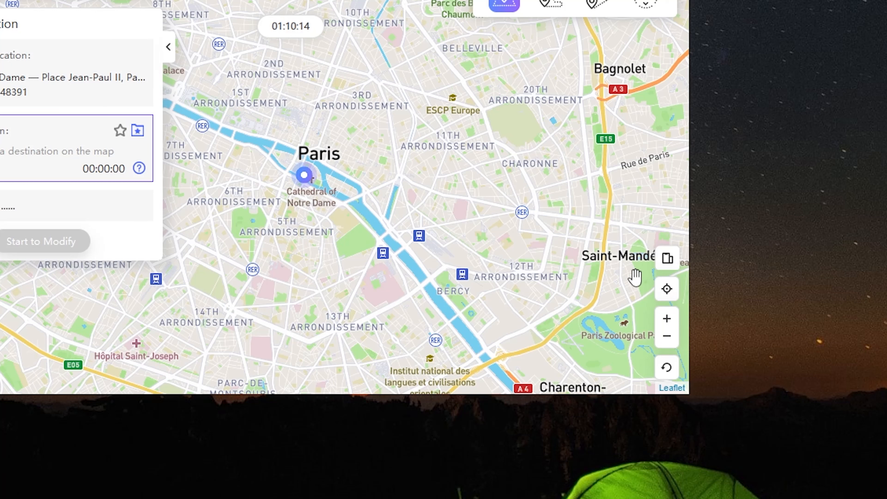
mouse_move(666, 368)
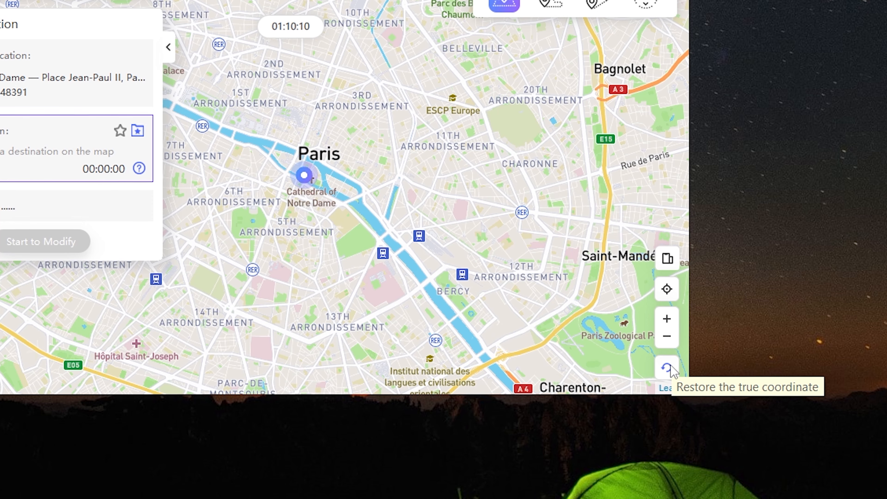
Restore the iPhone's true coordinates and agree to restart the device
click(666, 366)
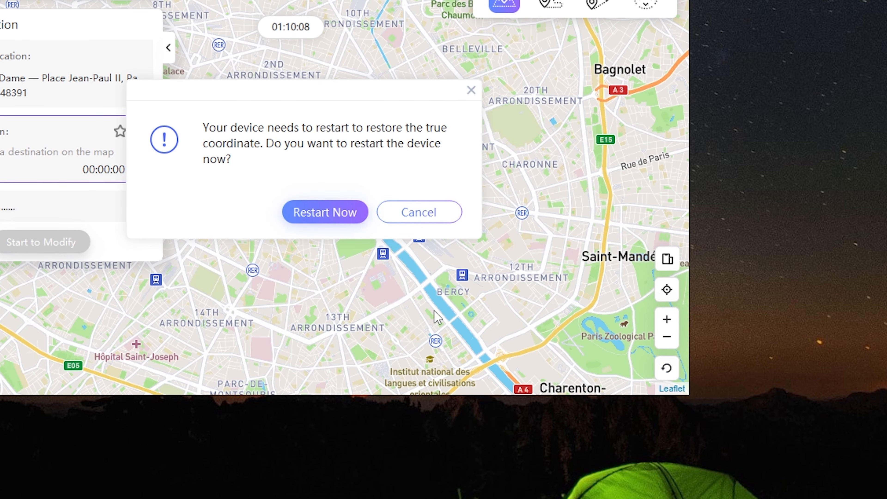
click(325, 212)
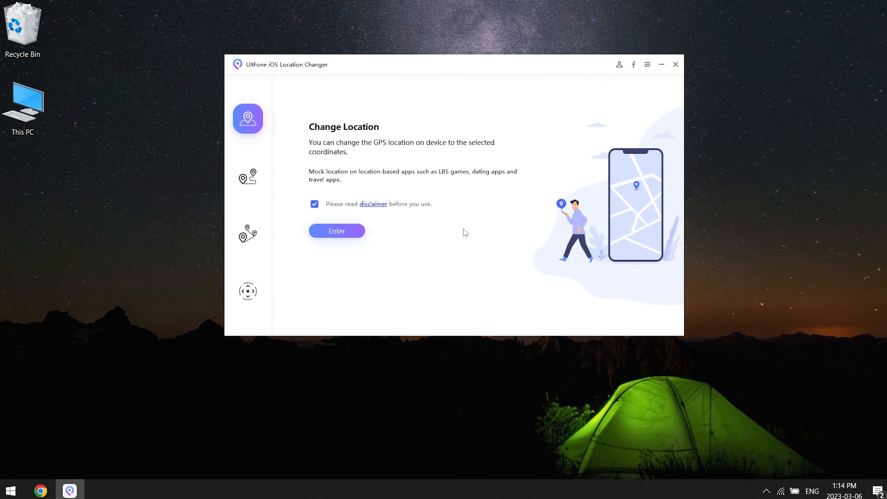